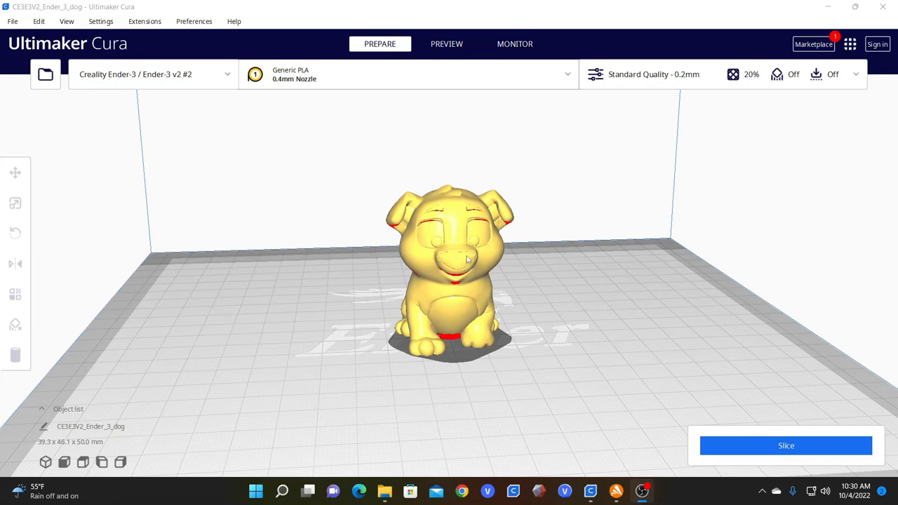
Multiply the dog model with 2 copies, giving three dogs on the plate.
right_click(467, 267)
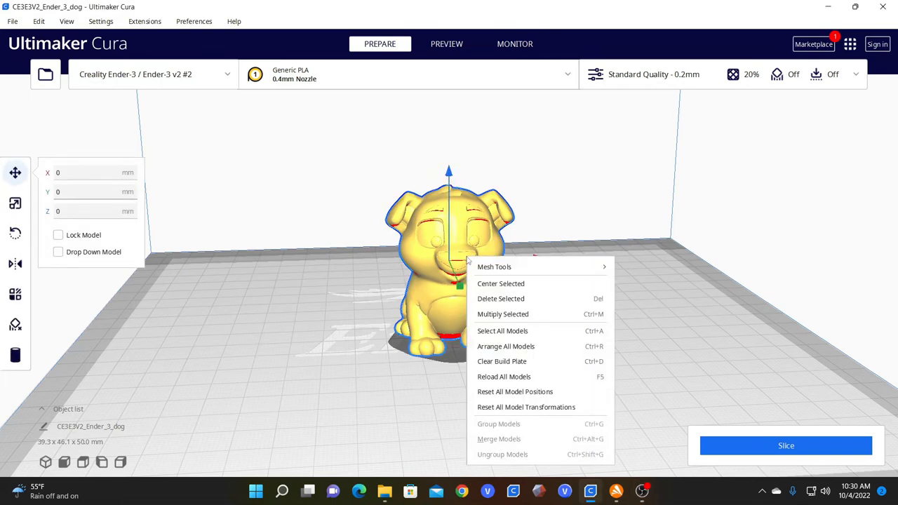
mouse_move(503, 315)
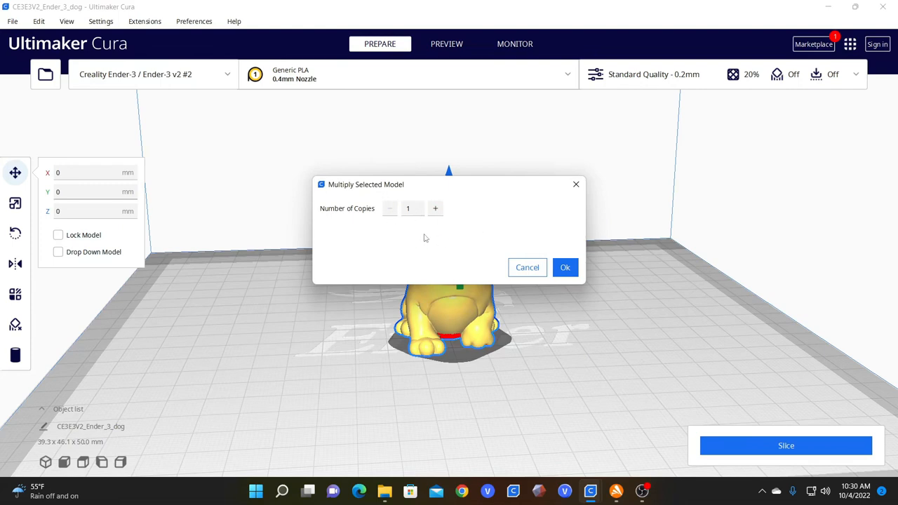
left_click(435, 209)
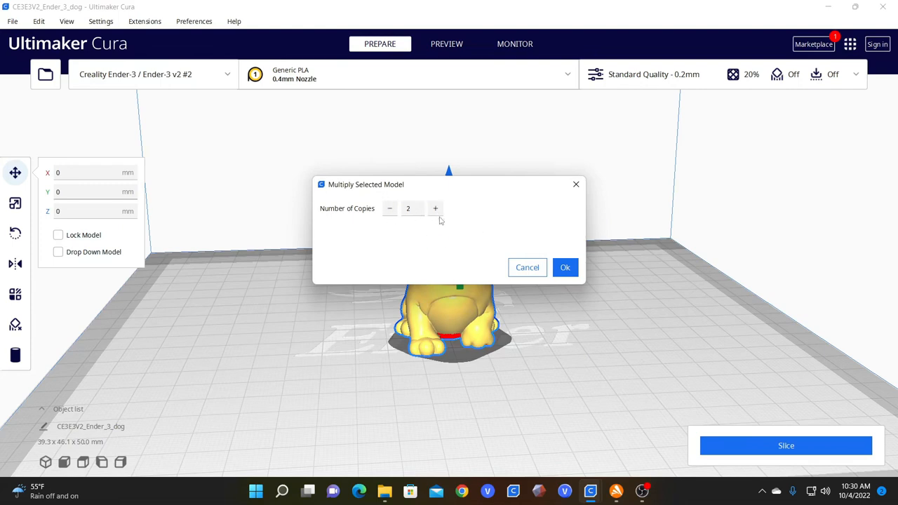
left_click(565, 268)
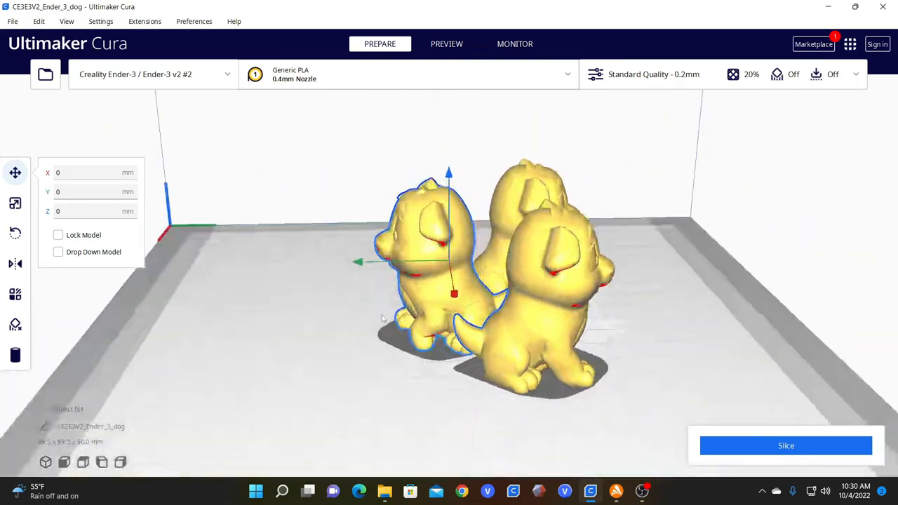
Orbit the camera around to view the three dogs from the front.
left_click_drag(382, 320, 230, 324)
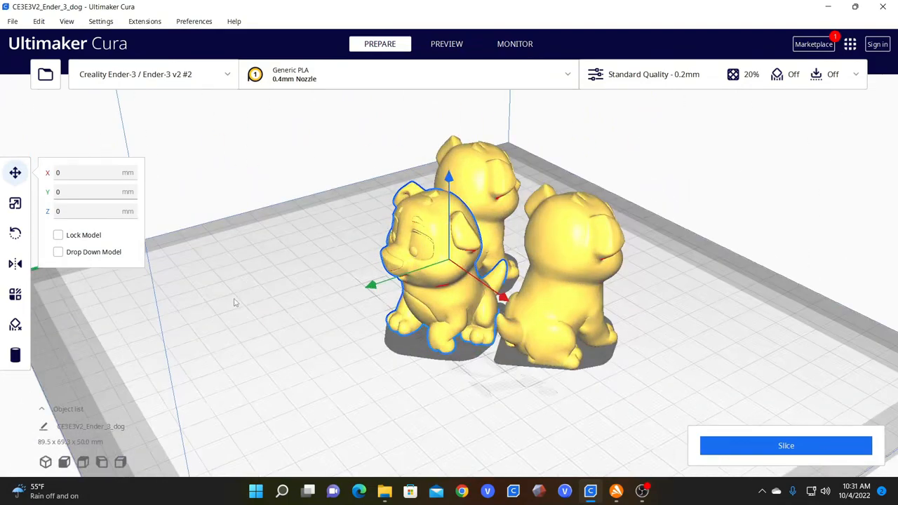
left_click_drag(235, 302, 189, 309)
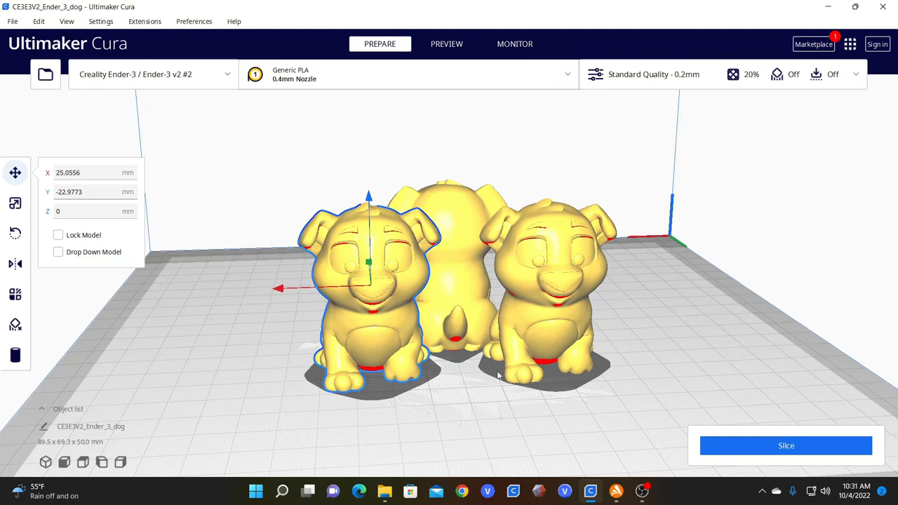
mouse_move(537, 290)
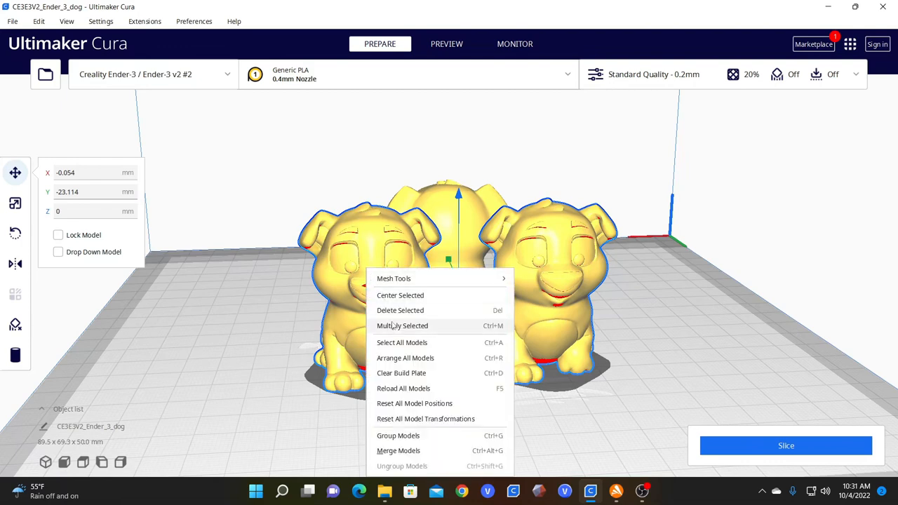
Multiply the selected dogs again, adjusting the copy count until two more dogs are added.
left_click(402, 325)
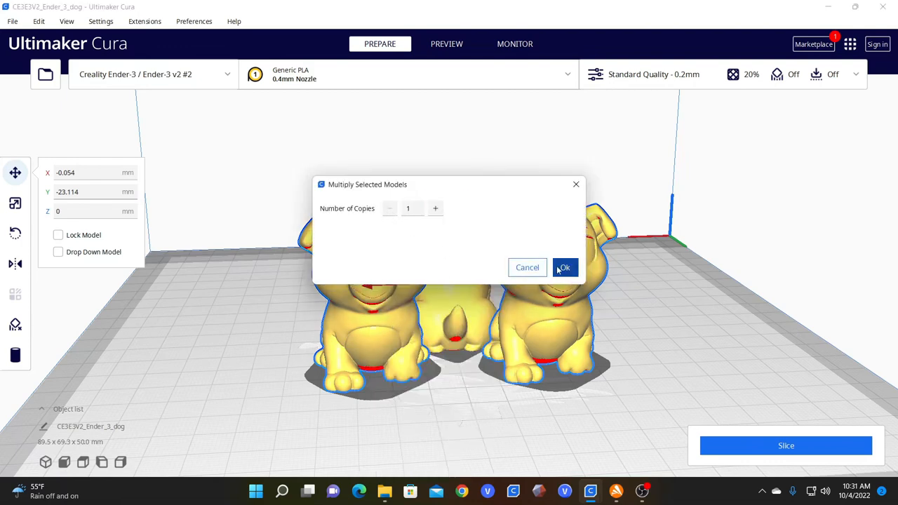
left_click(565, 267)
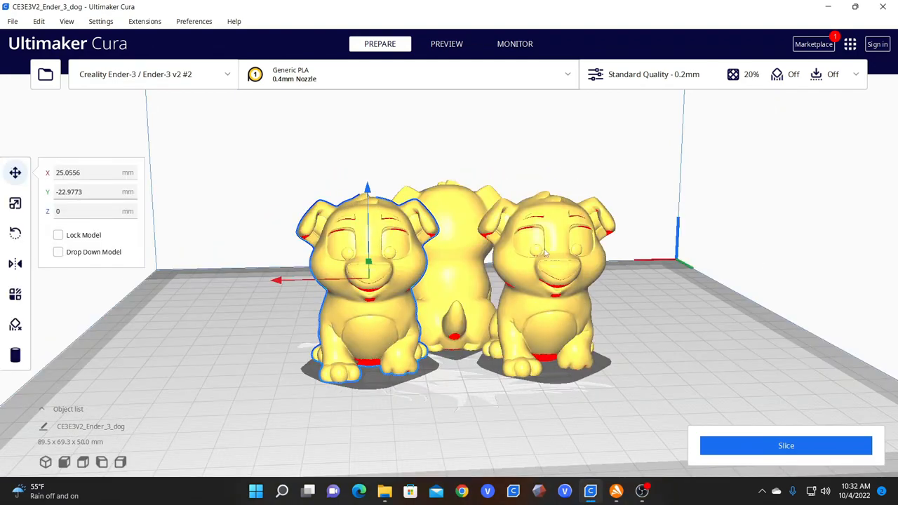
right_click(547, 253)
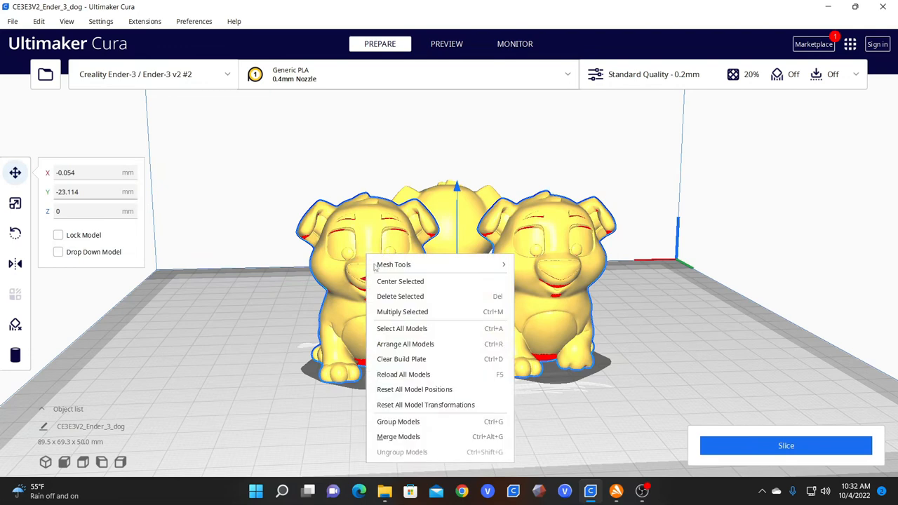
left_click(402, 312)
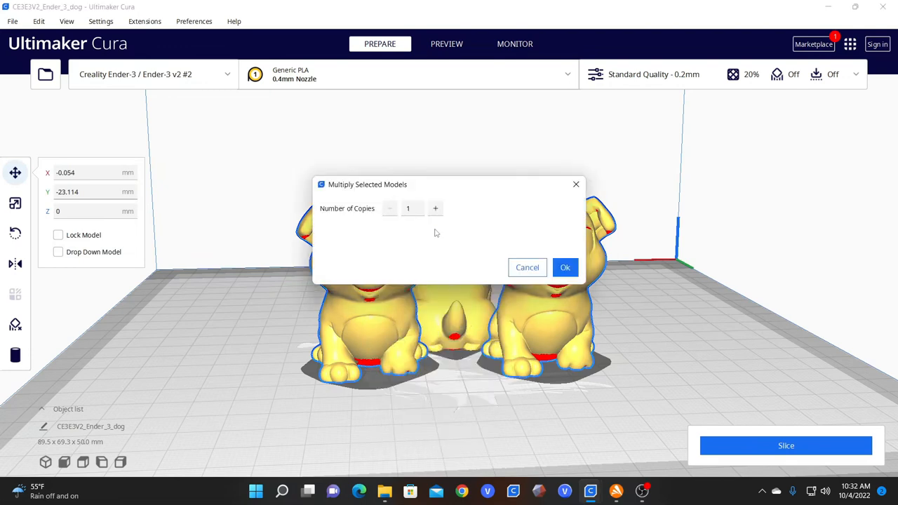
left_click(436, 209)
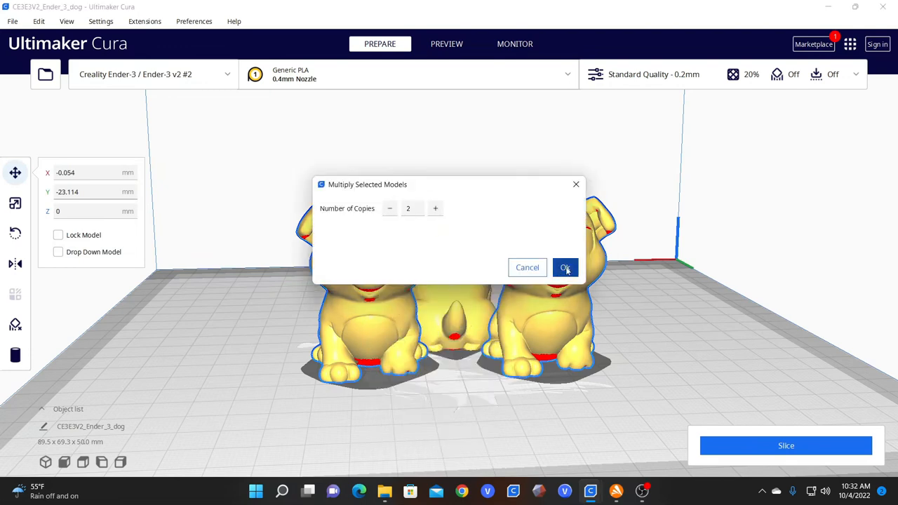
left_click(565, 268)
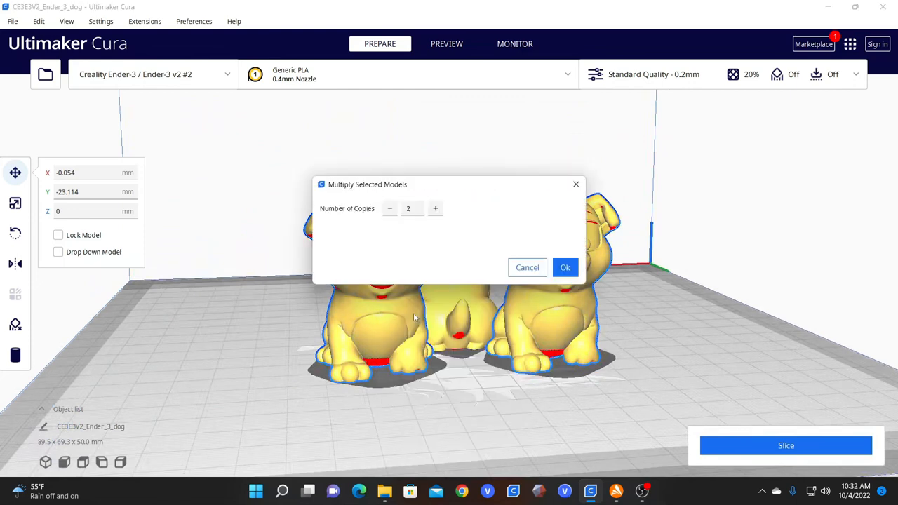
left_click(388, 208)
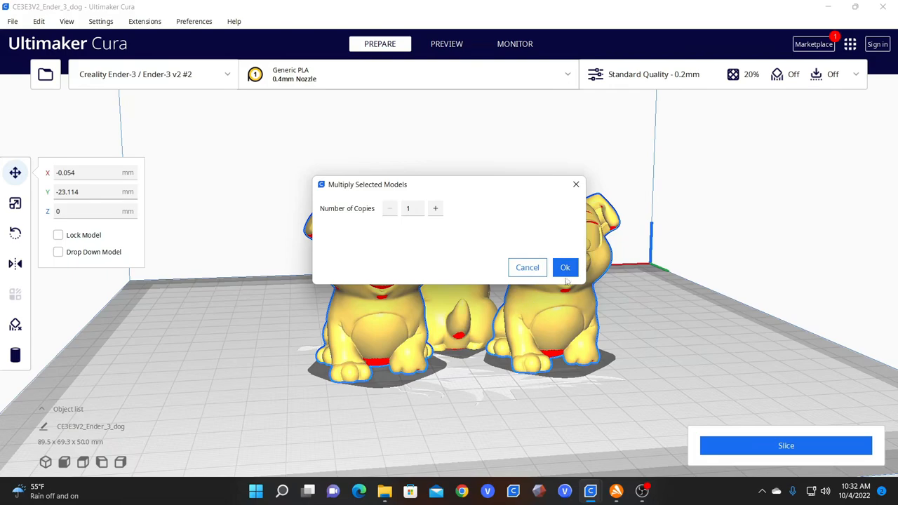
left_click(564, 268)
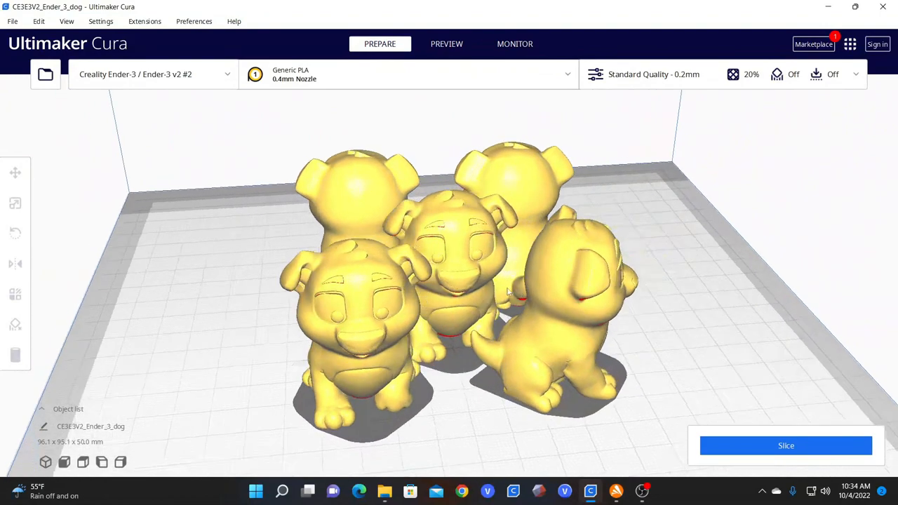
Slide the crowded dogs apart along X into back and front positions.
left_click_drag(505, 291, 491, 294)
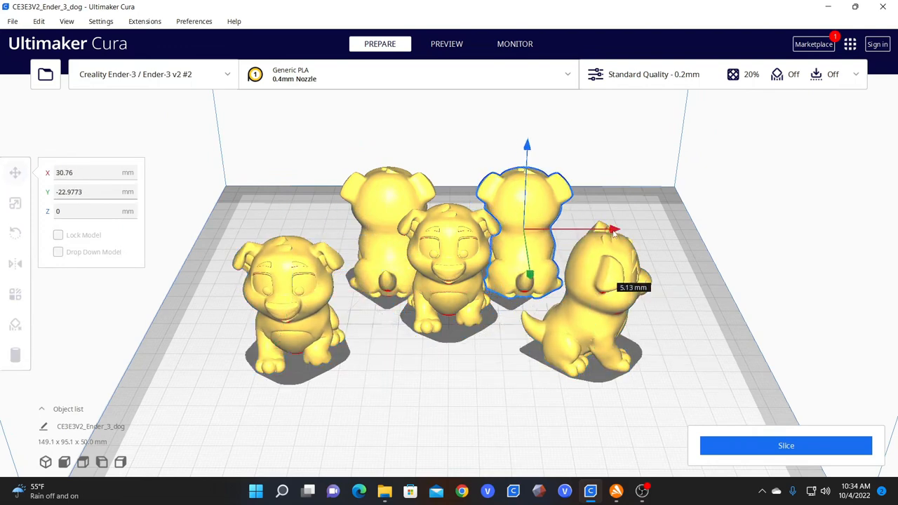
left_click(452, 253)
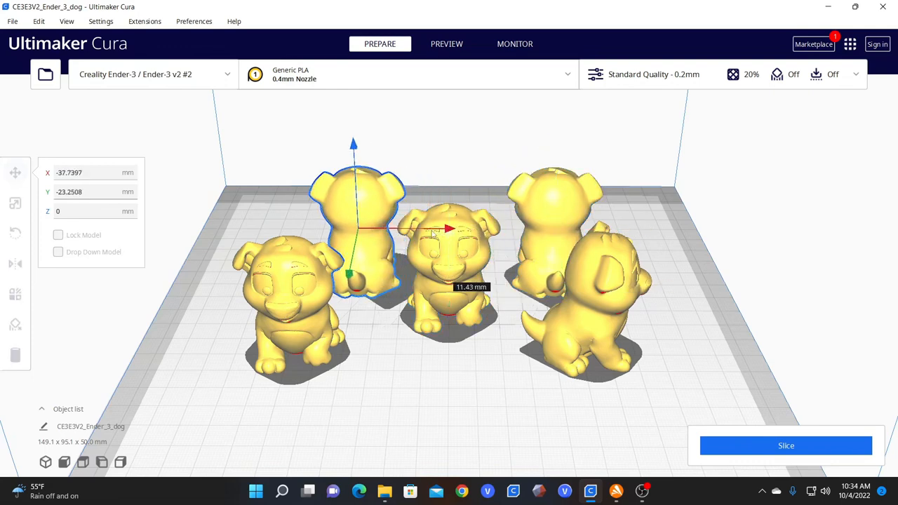
left_click(16, 232)
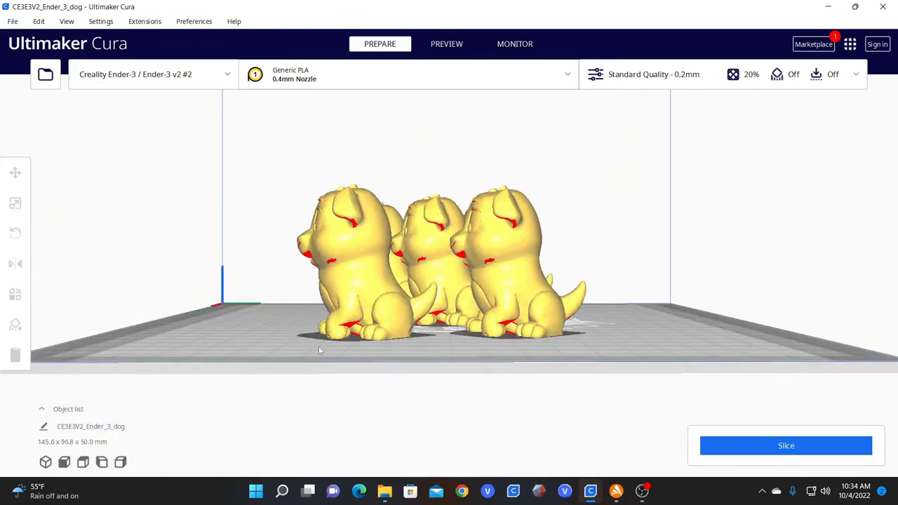
Orbit to an angled view and select the middle dog with the Move tool.
left_click_drag(319, 350, 454, 383)
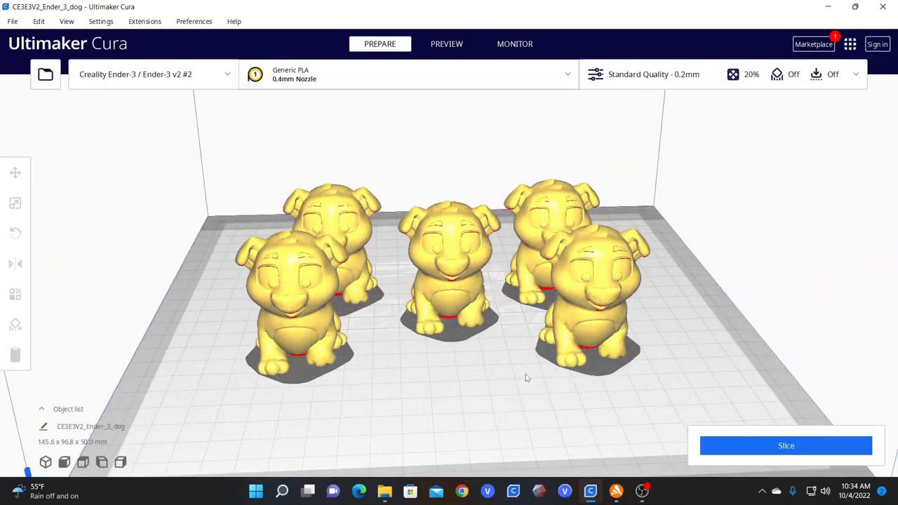
mouse_move(475, 294)
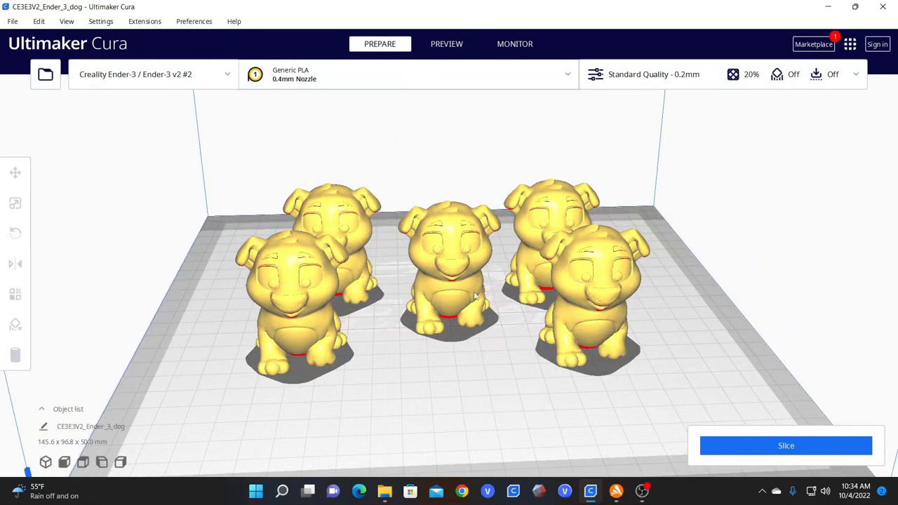
left_click(15, 233)
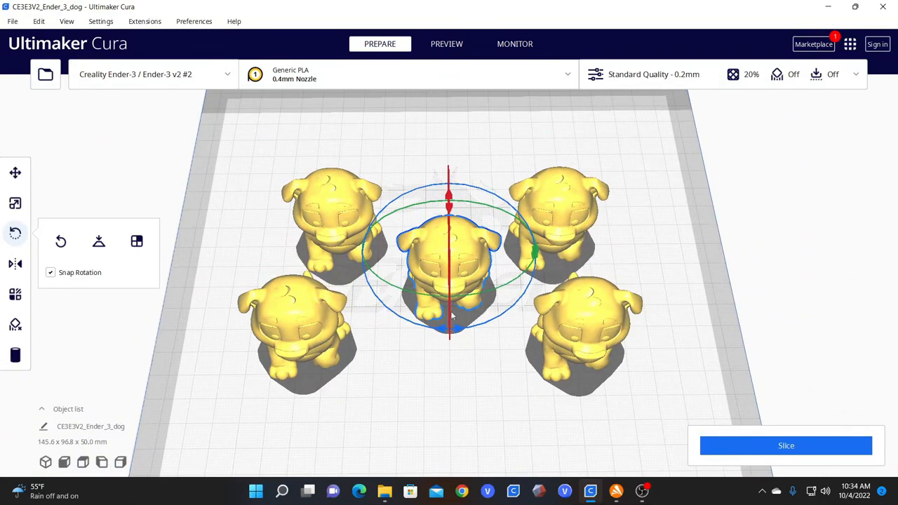
mouse_move(419, 367)
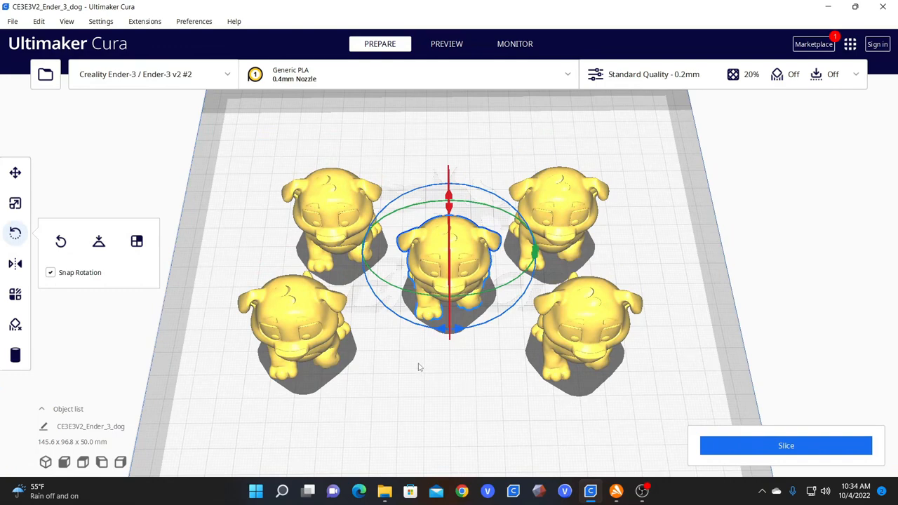
left_click(15, 172)
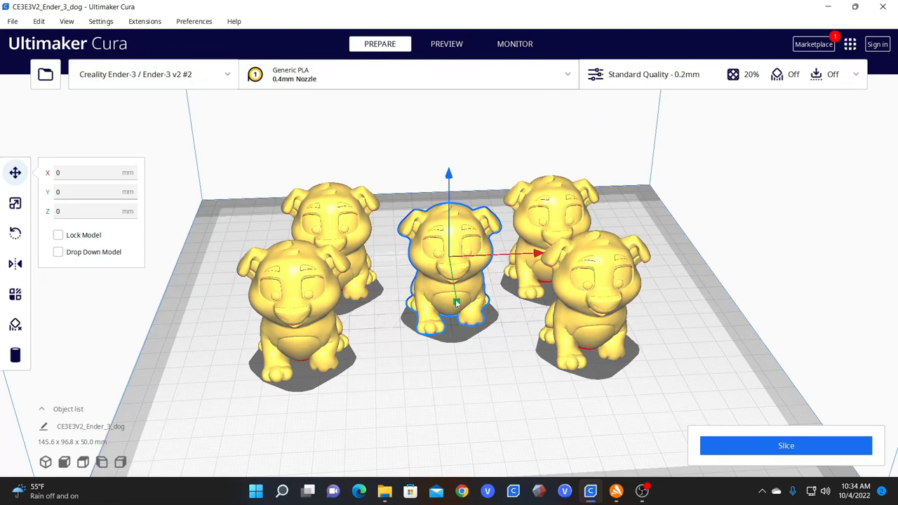
Set the middle dog's Y to 0, briefly trying Z 12 before returning Z to 0.
left_click_drag(455, 303, 466, 355)
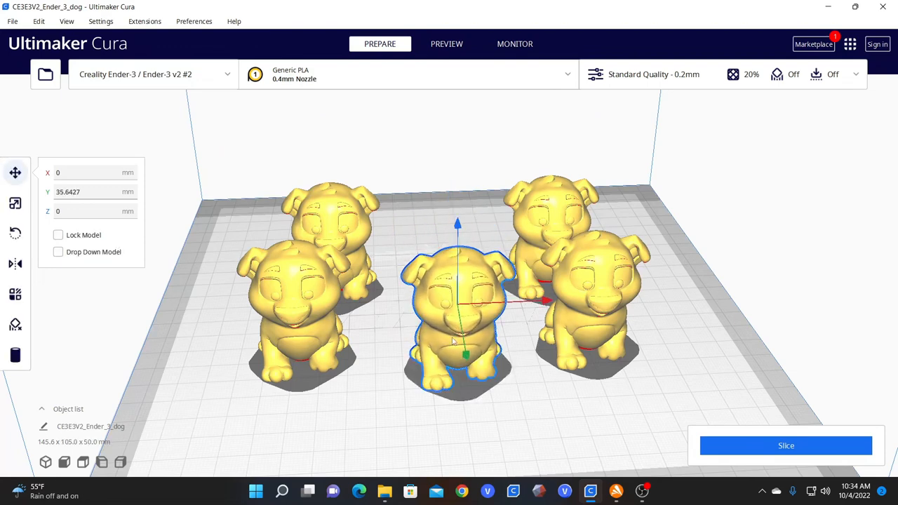
mouse_move(426, 306)
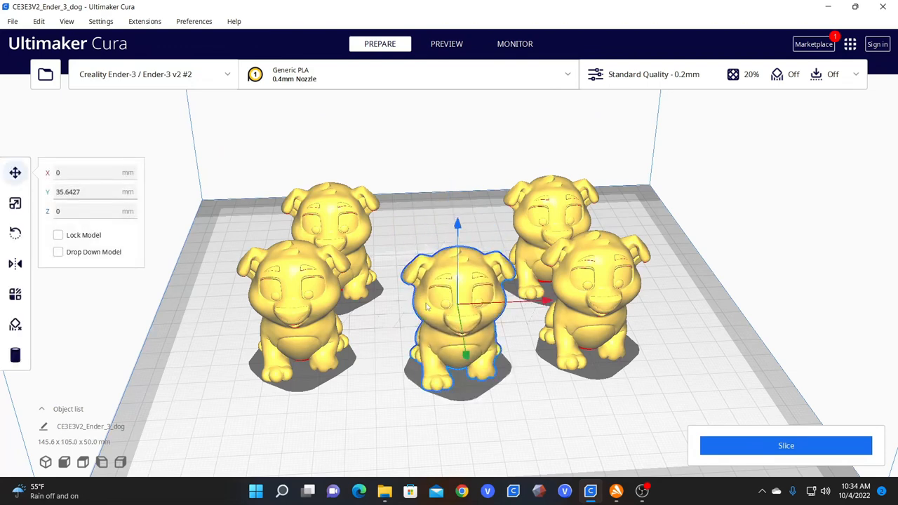
mouse_move(15, 173)
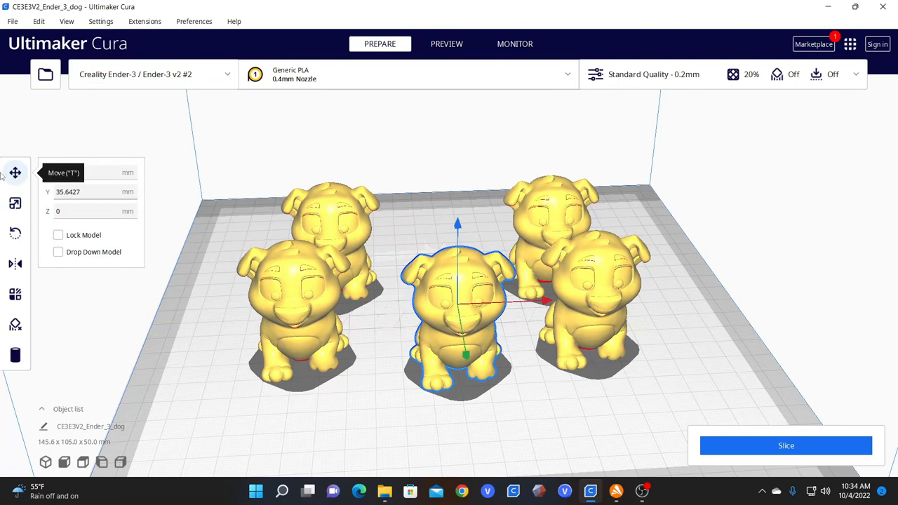
left_click(95, 192)
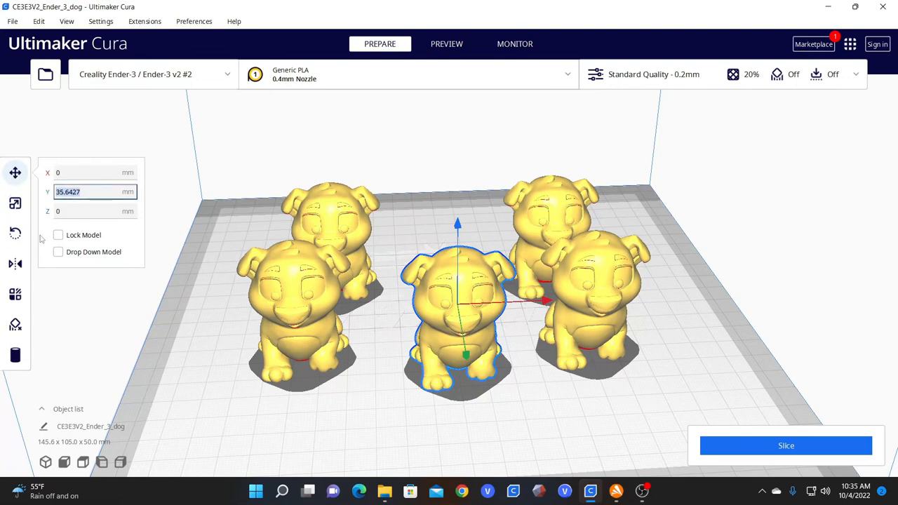
type("0")
left_click(95, 211)
type("1")
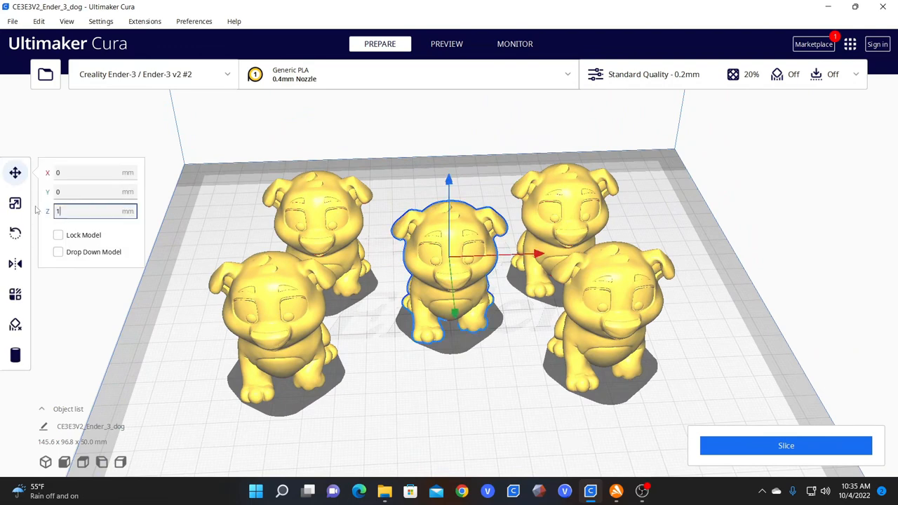
type("2")
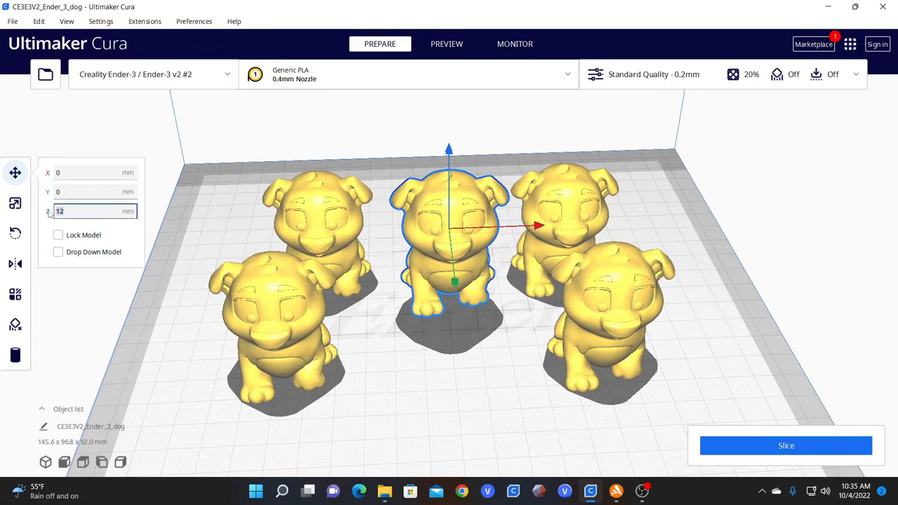
type("0")
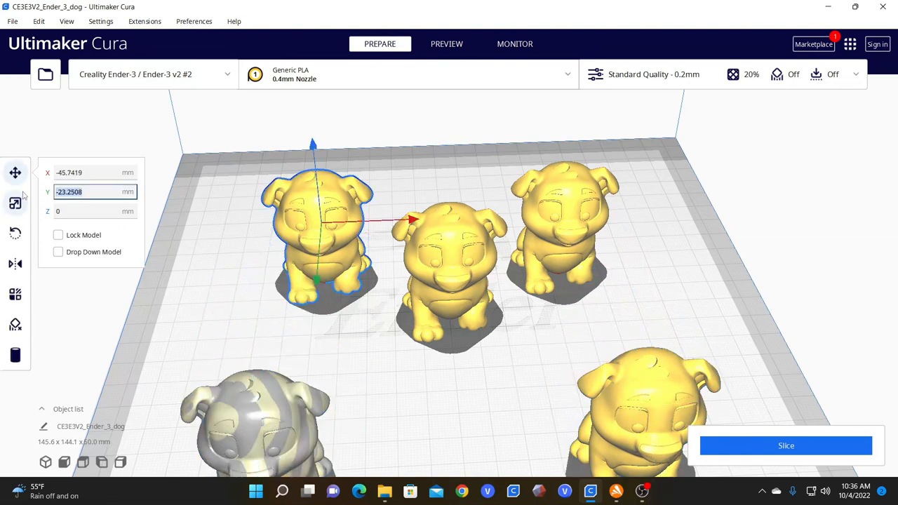
Set Y to −20 for the back-left dog and the next back dog.
type("0.7999")
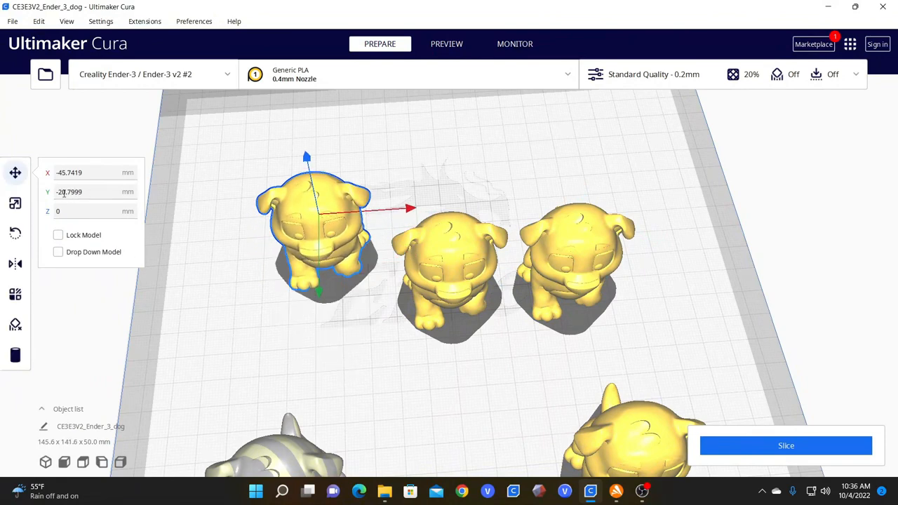
left_click(92, 192)
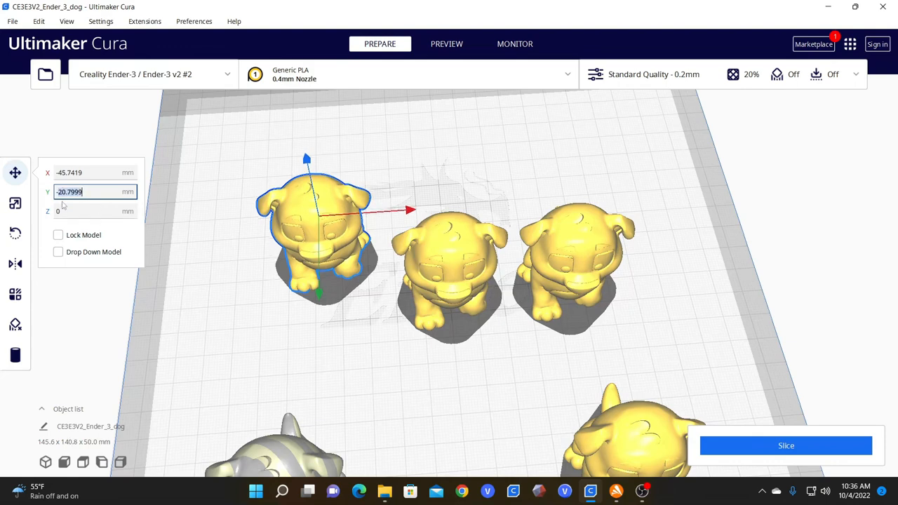
type("-20")
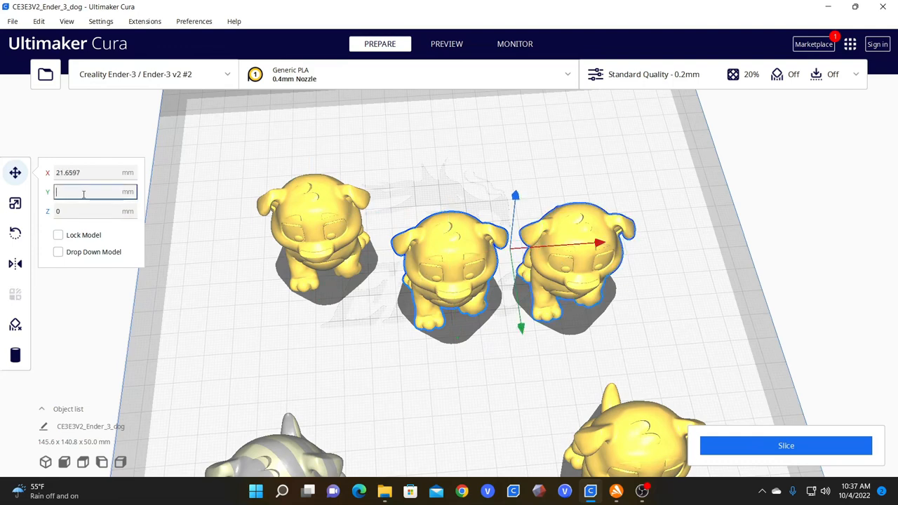
type("-20")
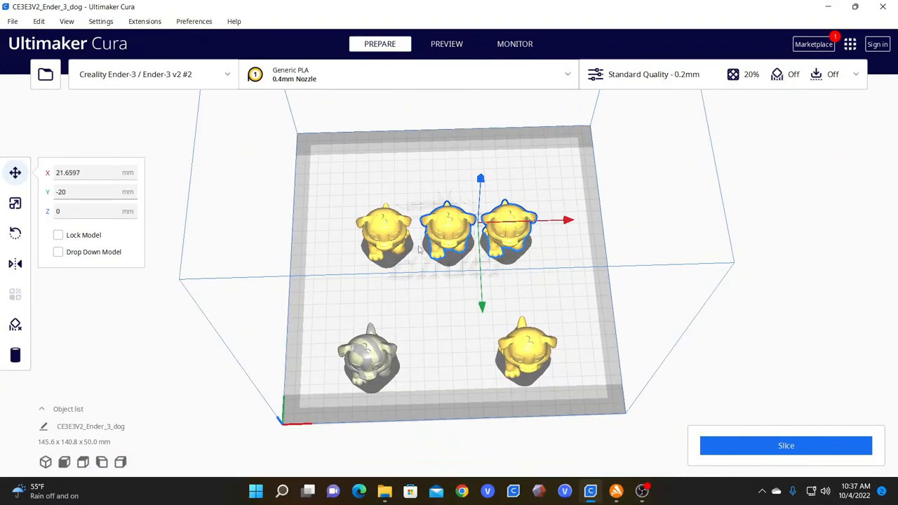
mouse_move(460, 177)
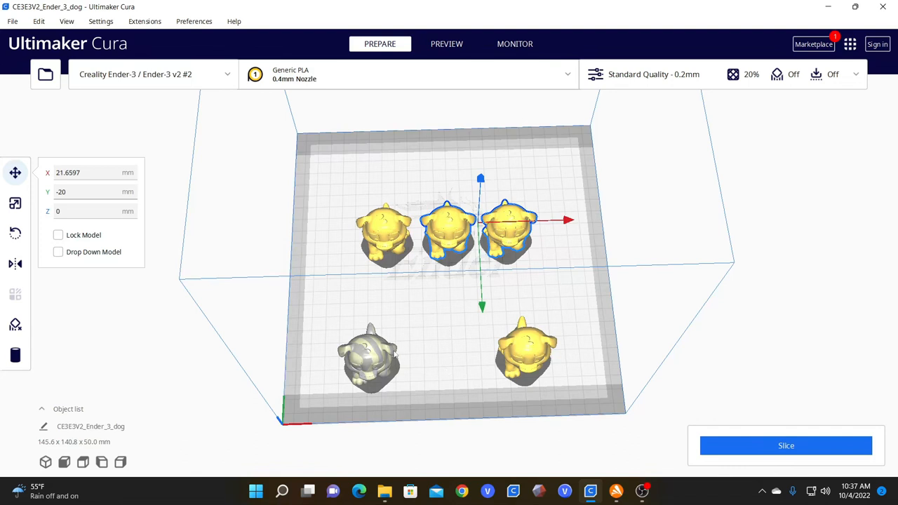
mouse_move(428, 308)
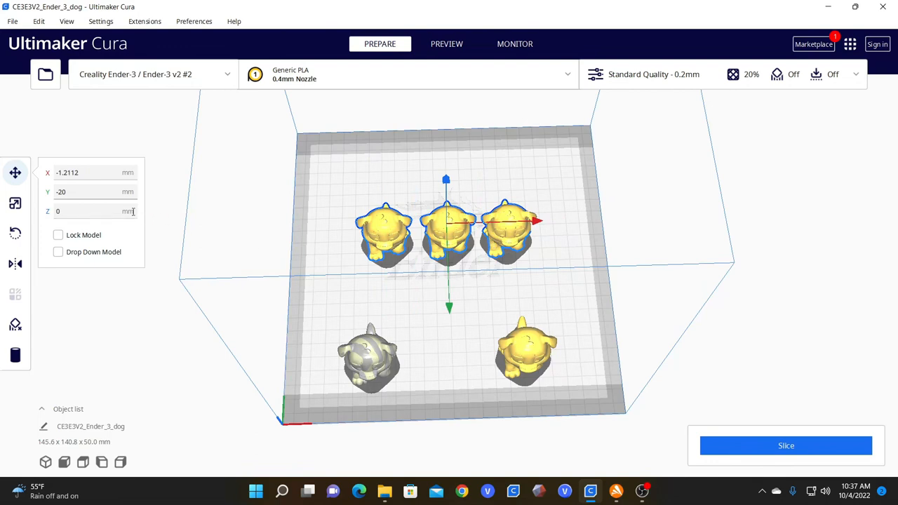
Apply Y −20 to all three back dogs together and commit the position.
left_click(92, 192)
type("20")
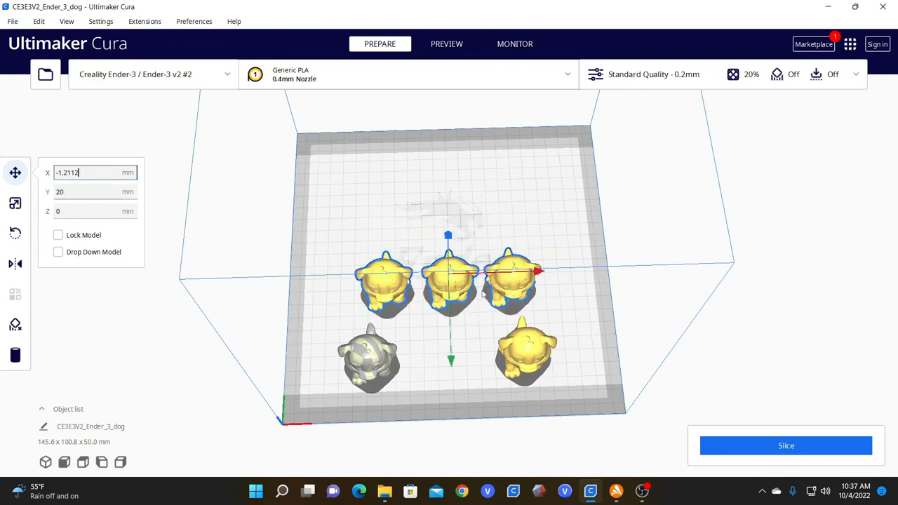
left_click(95, 192)
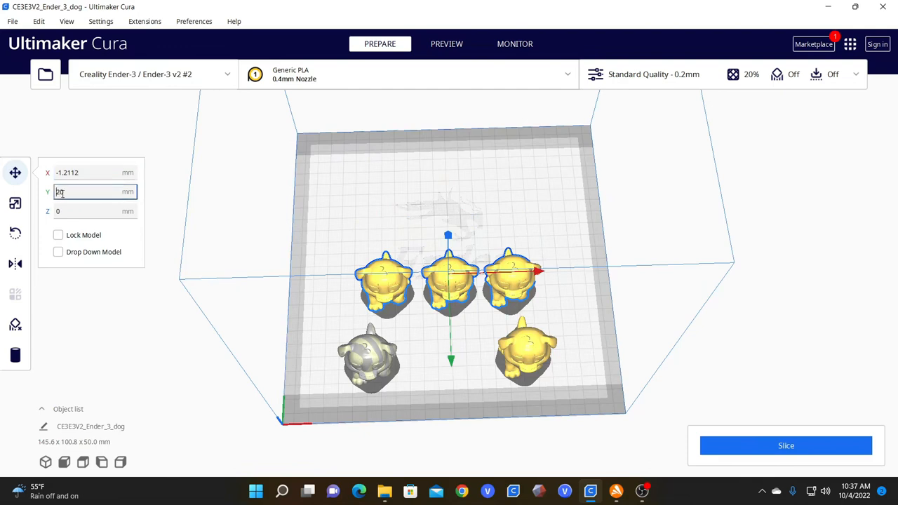
type("-20")
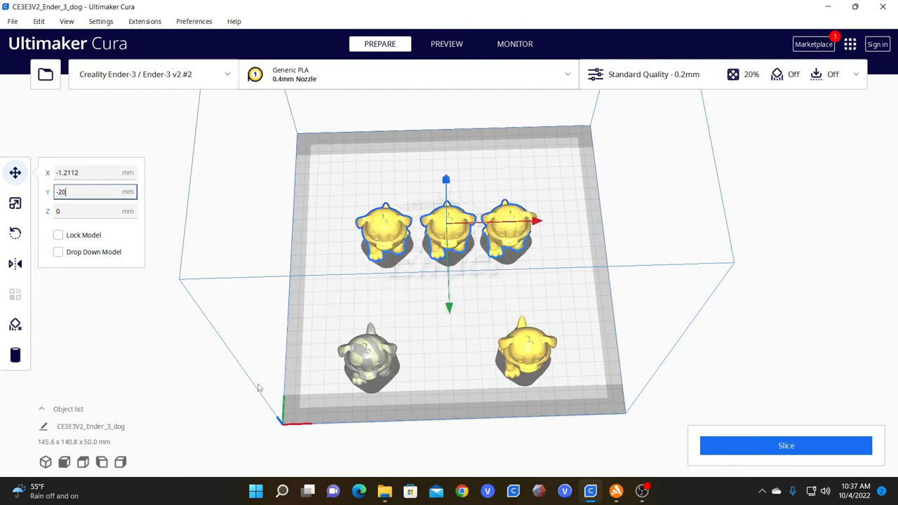
left_click(431, 351)
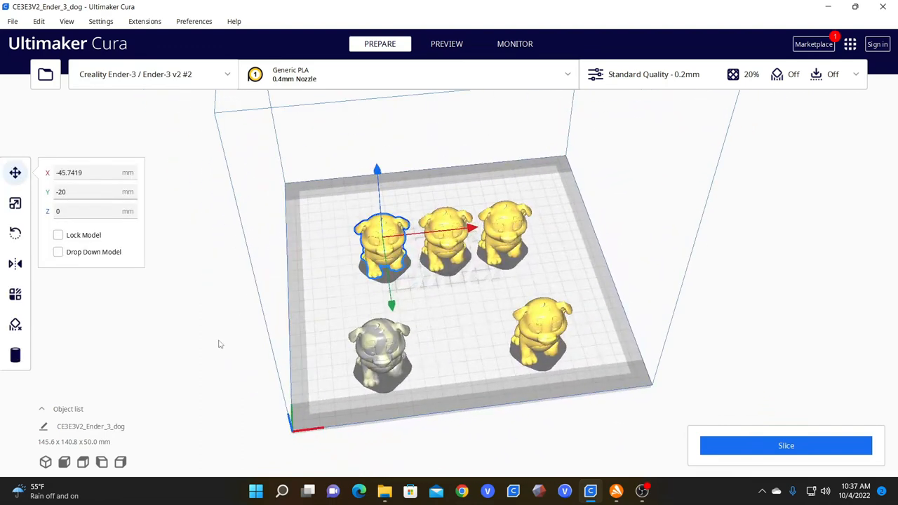
Set both left dogs to X −45 and the front-right dog to X 43.
left_click(84, 173)
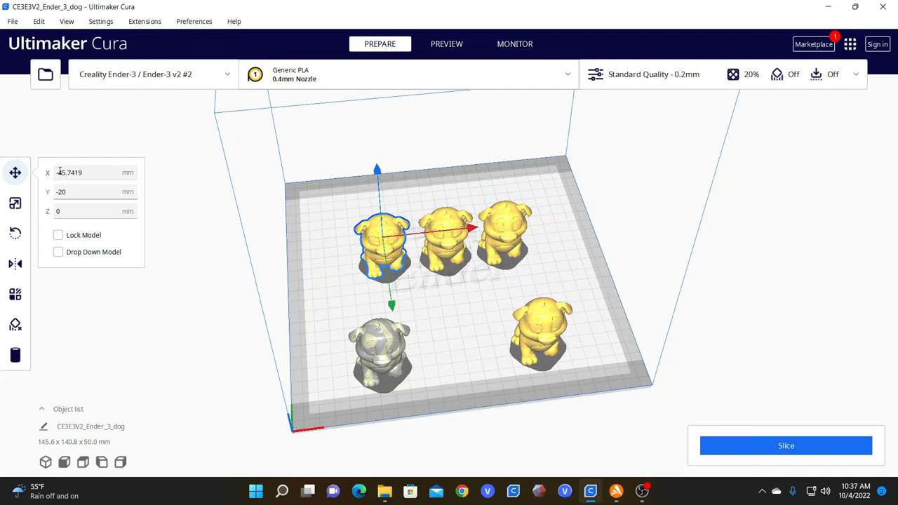
type("-45")
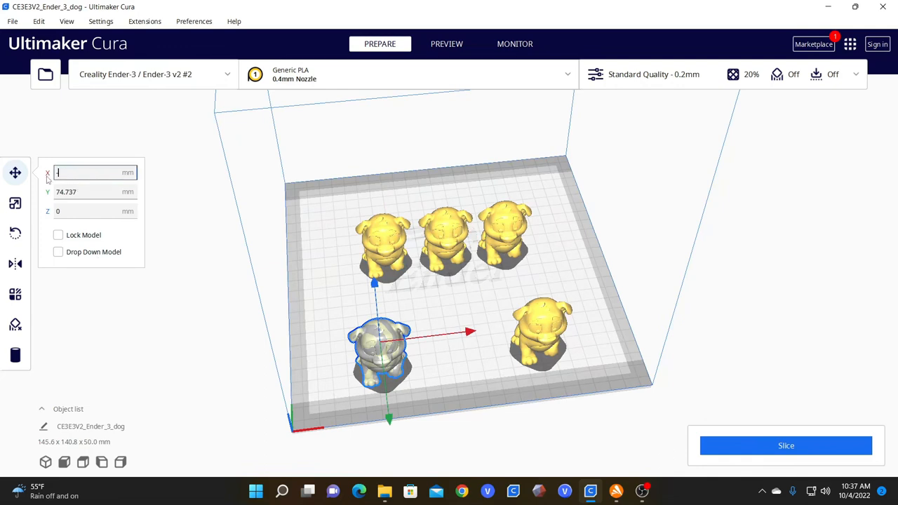
type("-45")
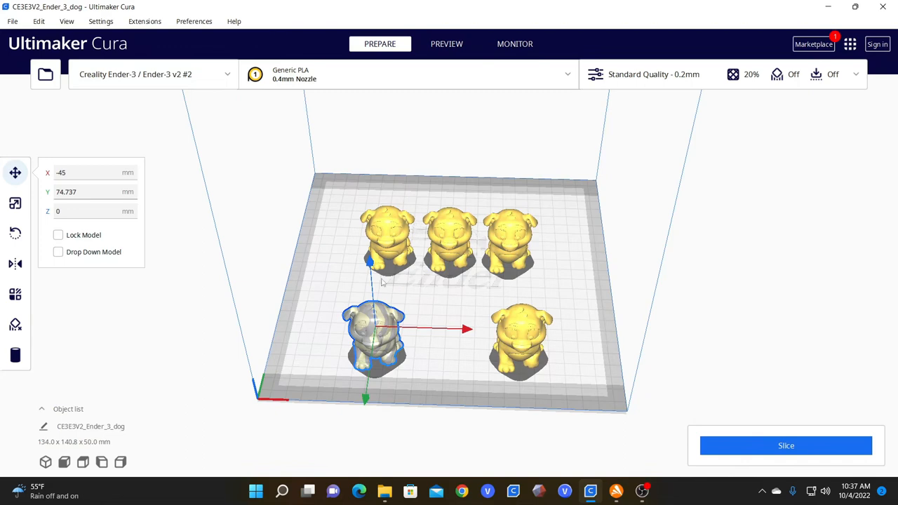
left_click(515, 243)
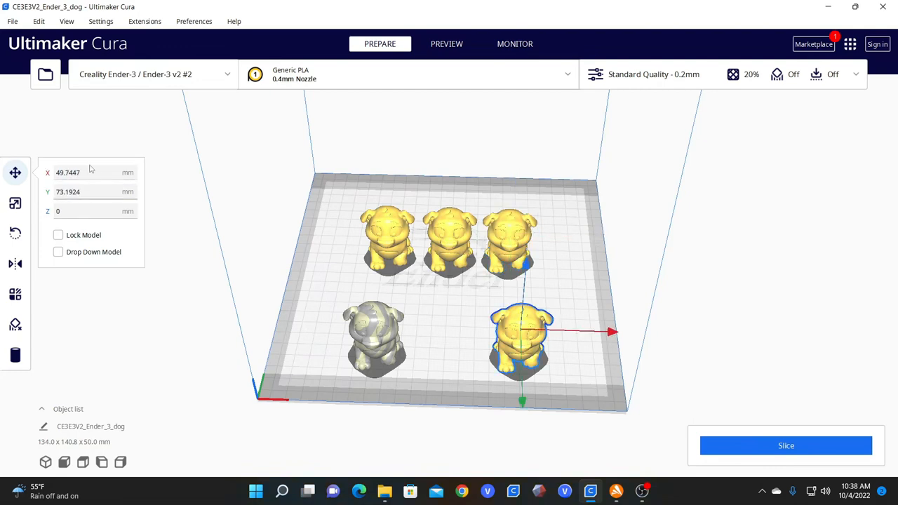
type("43")
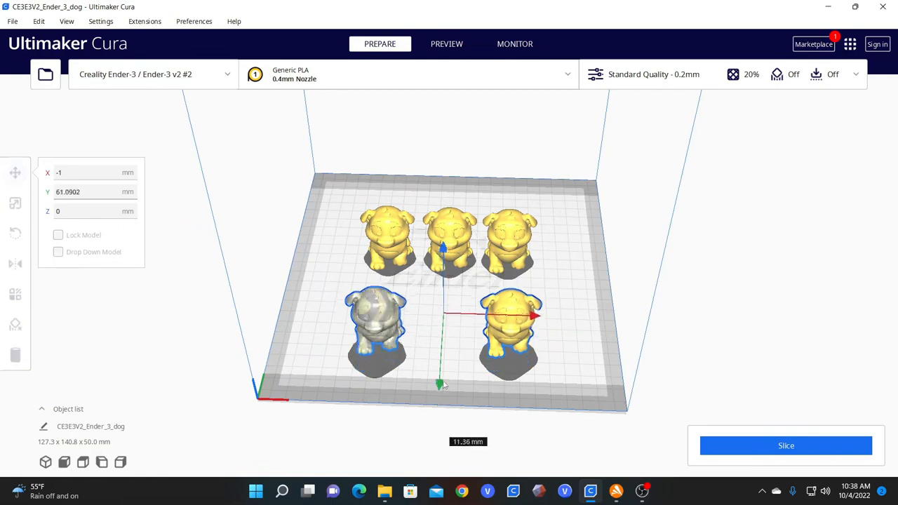
Set the front-left dog's X to 45 and drag another dog toward the back row.
left_click(462, 365)
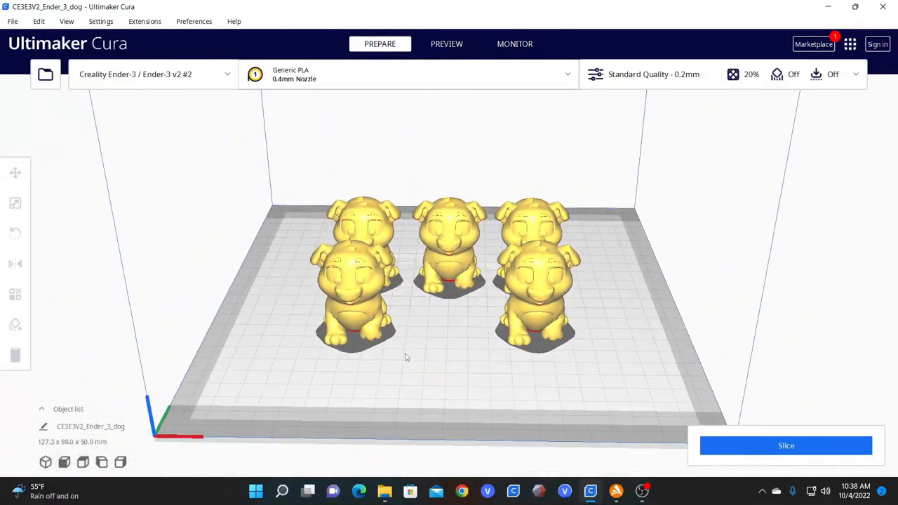
left_click(354, 309)
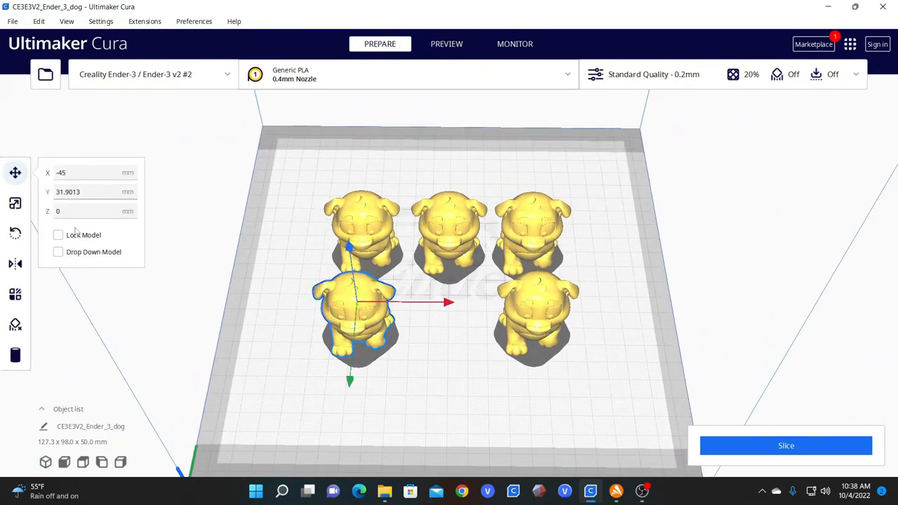
left_click(92, 173)
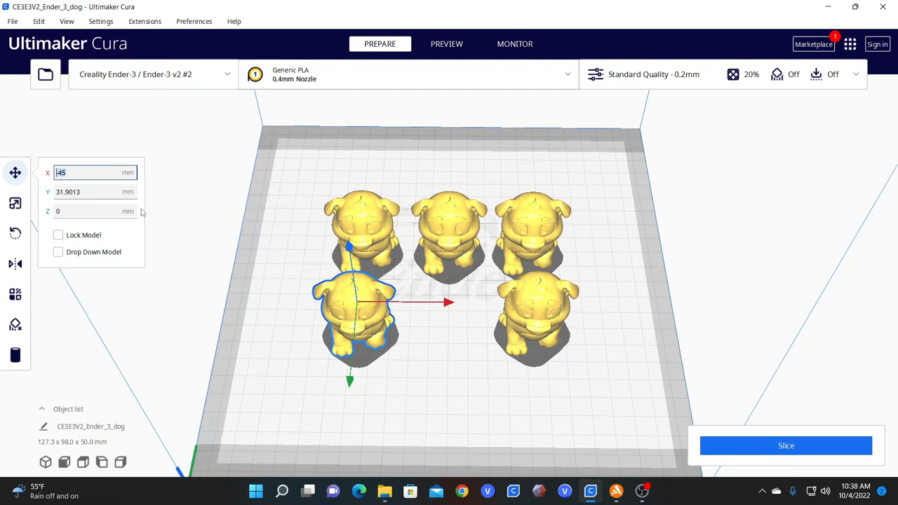
type("45")
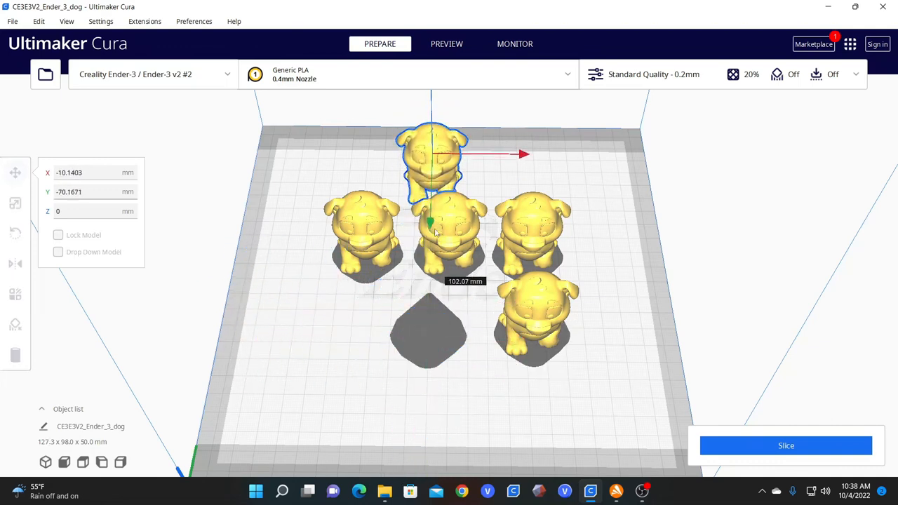
left_click_drag(431, 161, 358, 315)
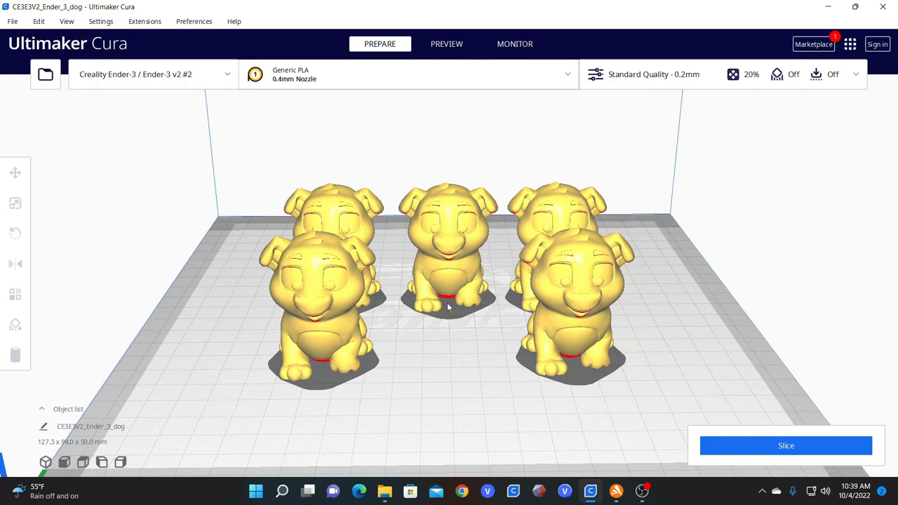
mouse_move(560, 202)
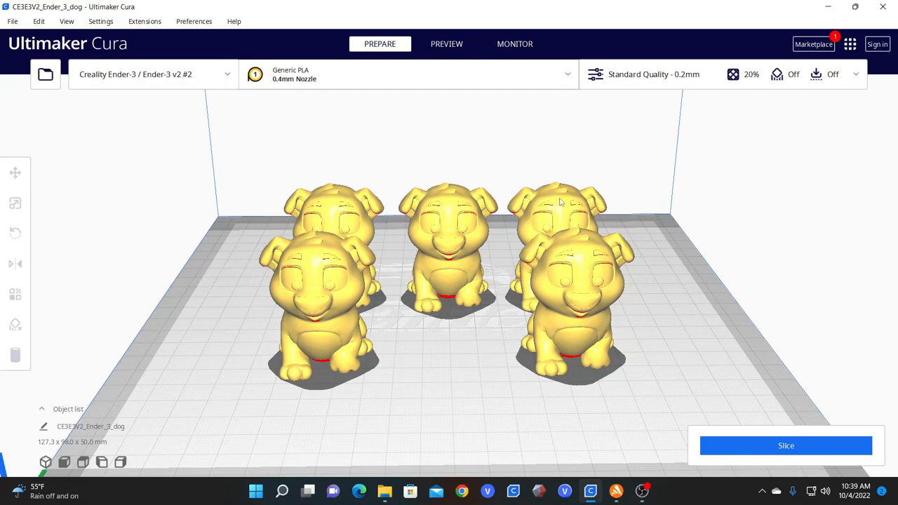
mouse_move(332, 197)
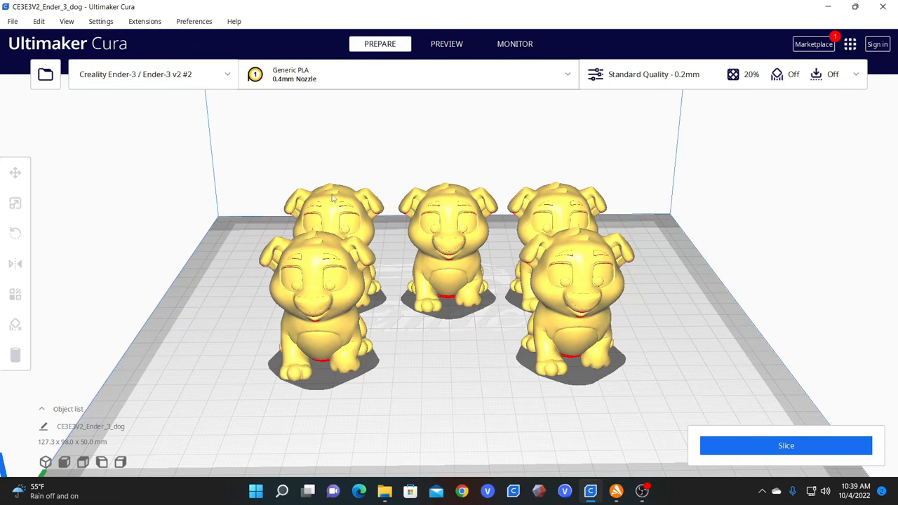
mouse_move(625, 360)
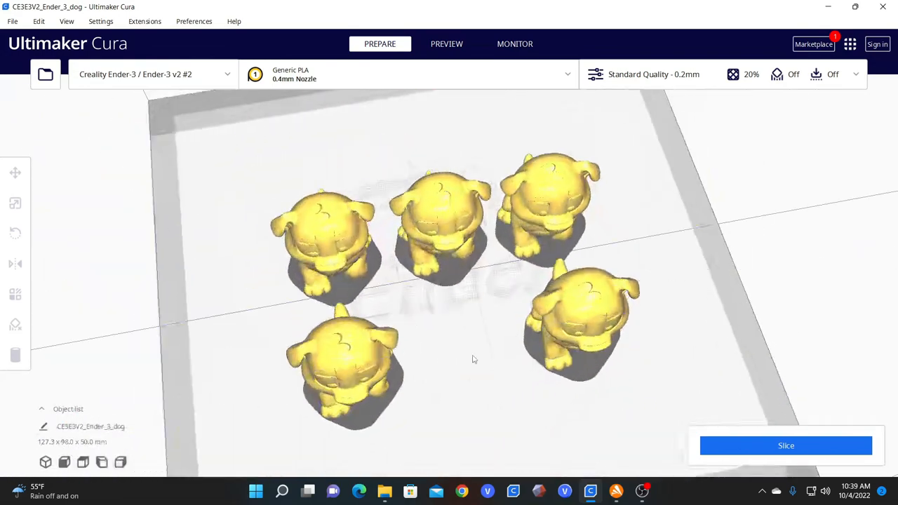
Orbit around the five-dog arrangement from above, the sides and behind to inspect spacing.
left_click_drag(474, 359, 428, 341)
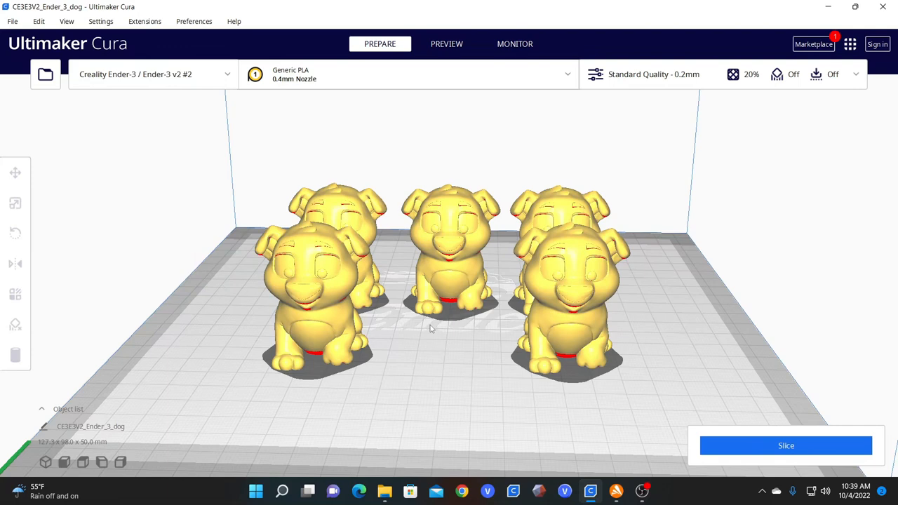
mouse_move(442, 323)
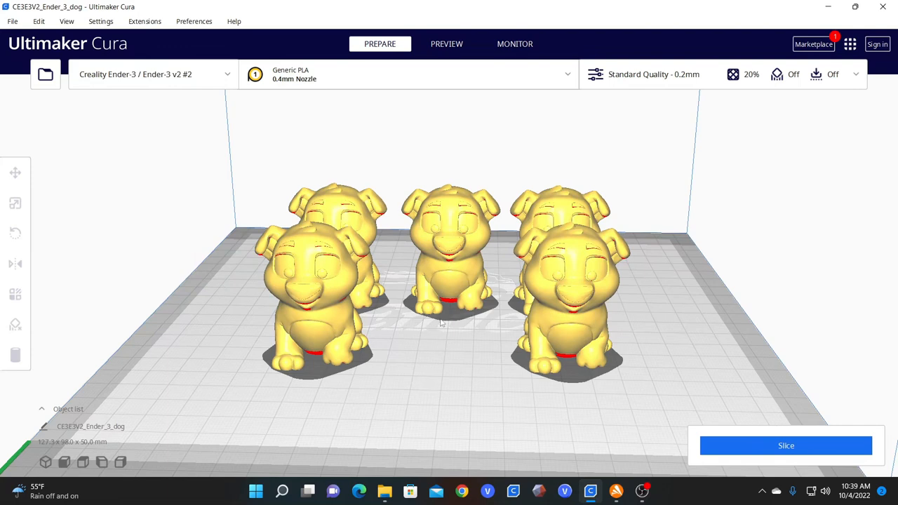
mouse_move(449, 416)
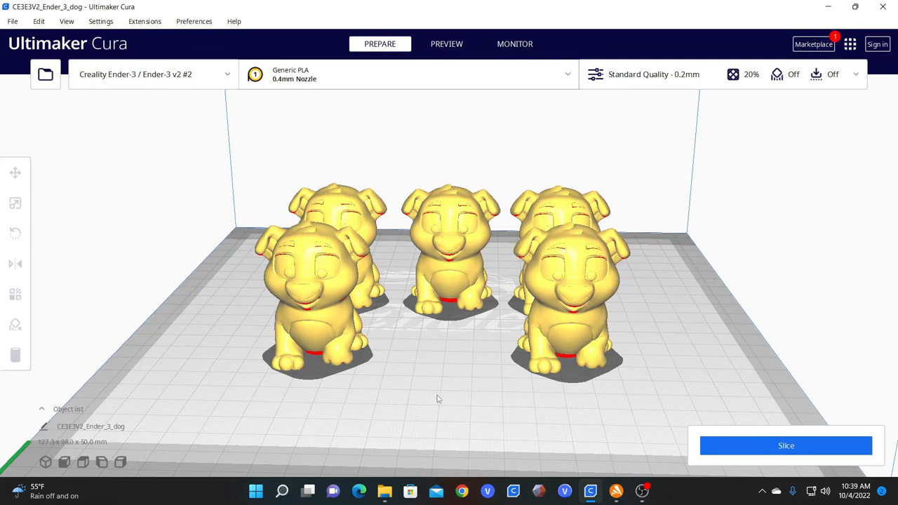
mouse_move(432, 165)
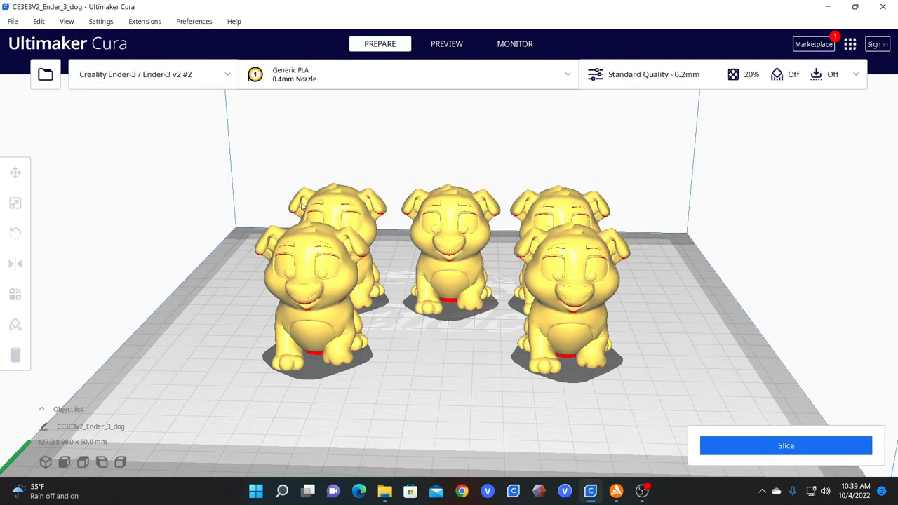
mouse_move(347, 212)
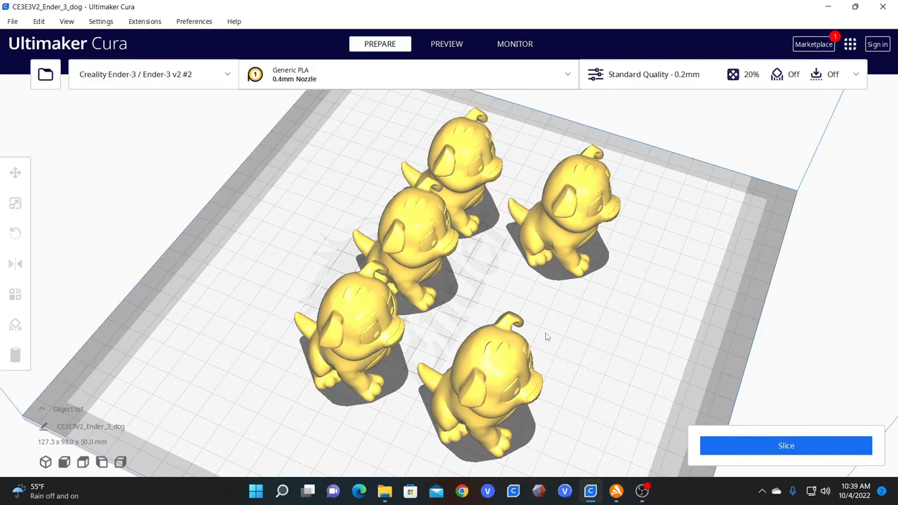
left_click_drag(547, 337, 523, 317)
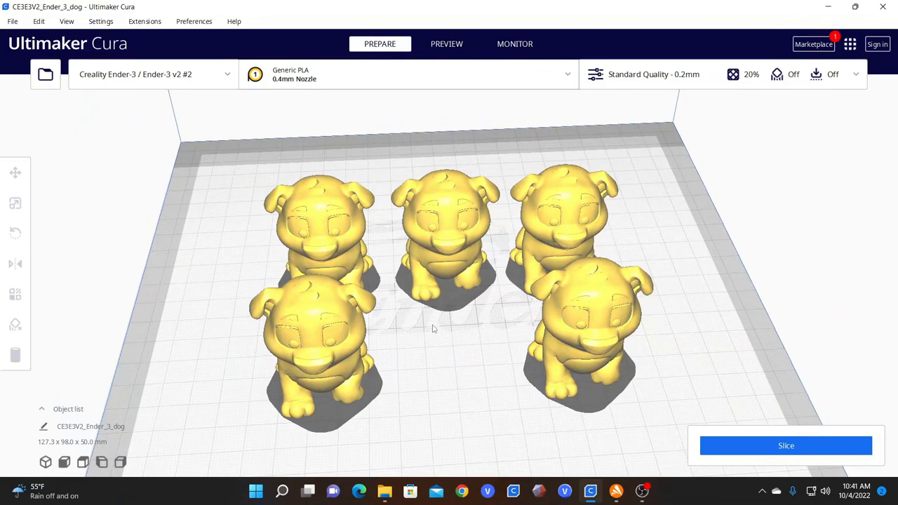
left_click_drag(433, 329, 509, 367)
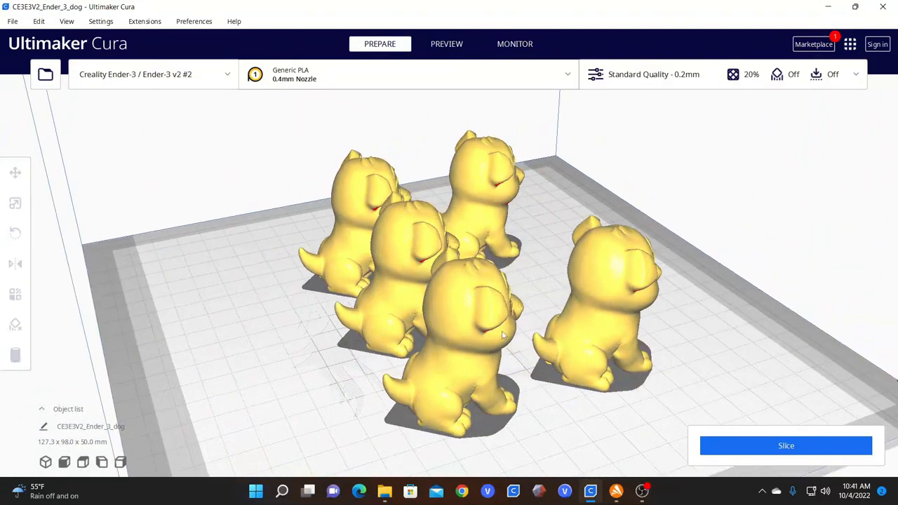
left_click_drag(502, 336, 479, 339)
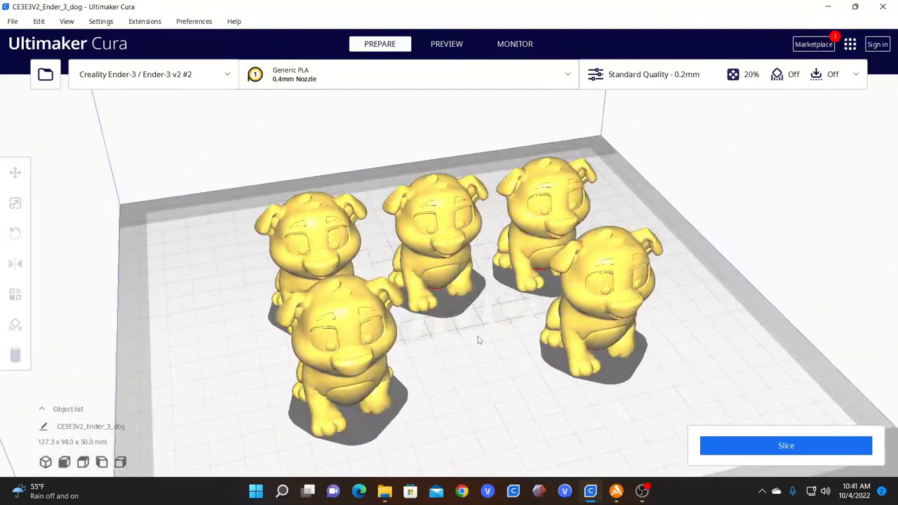
left_click_drag(479, 341, 379, 359)
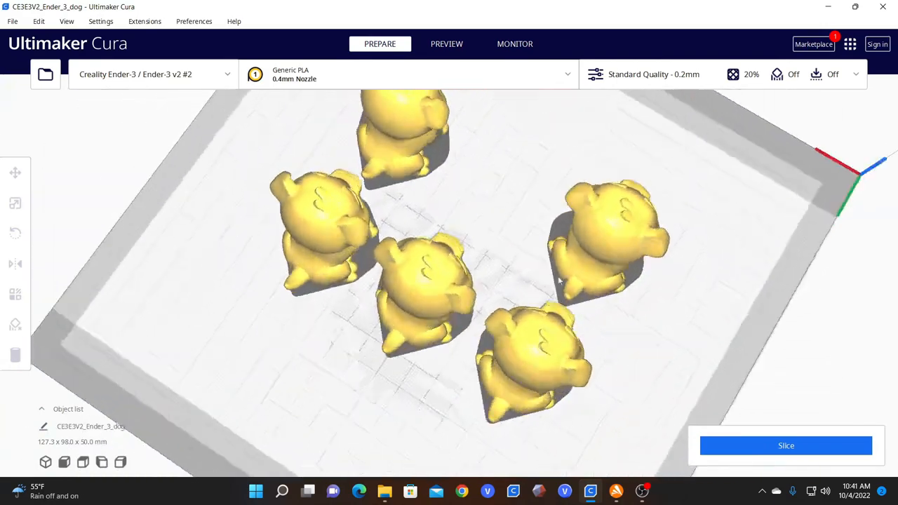
left_click_drag(559, 281, 605, 213)
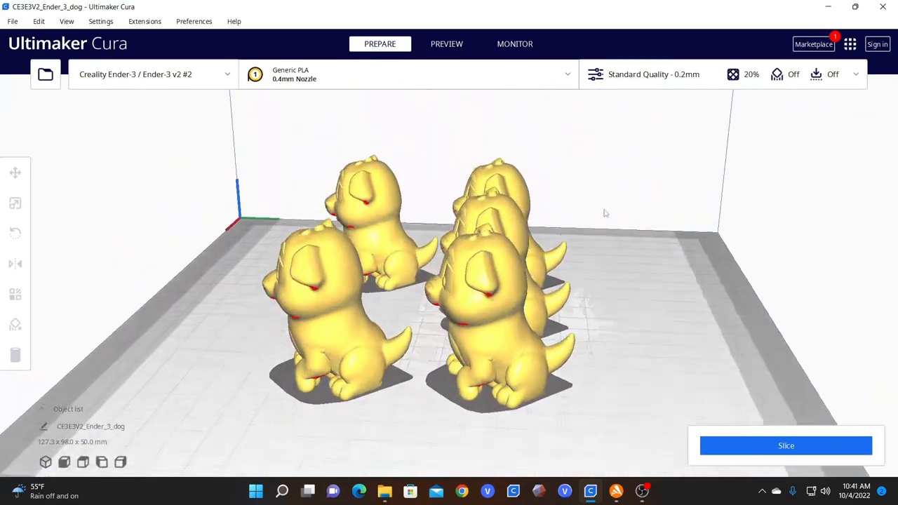
left_click(15, 232)
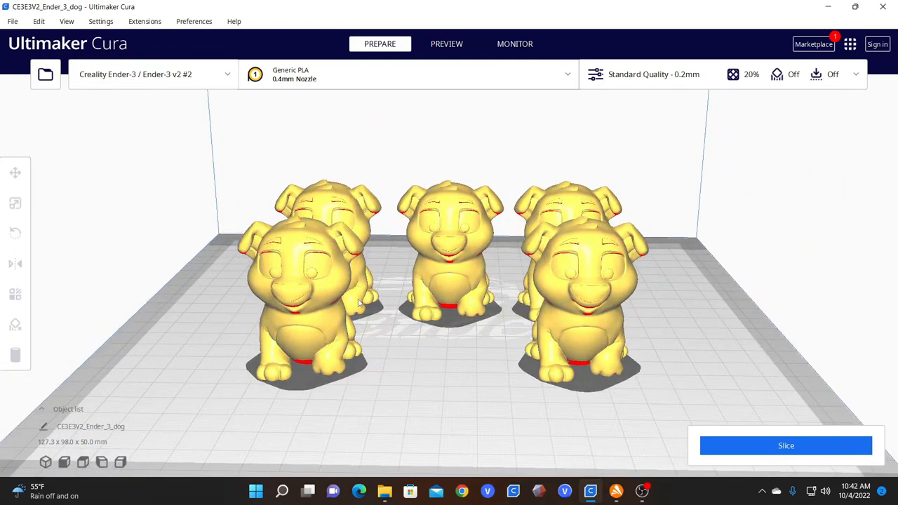
left_click_drag(357, 301, 470, 376)
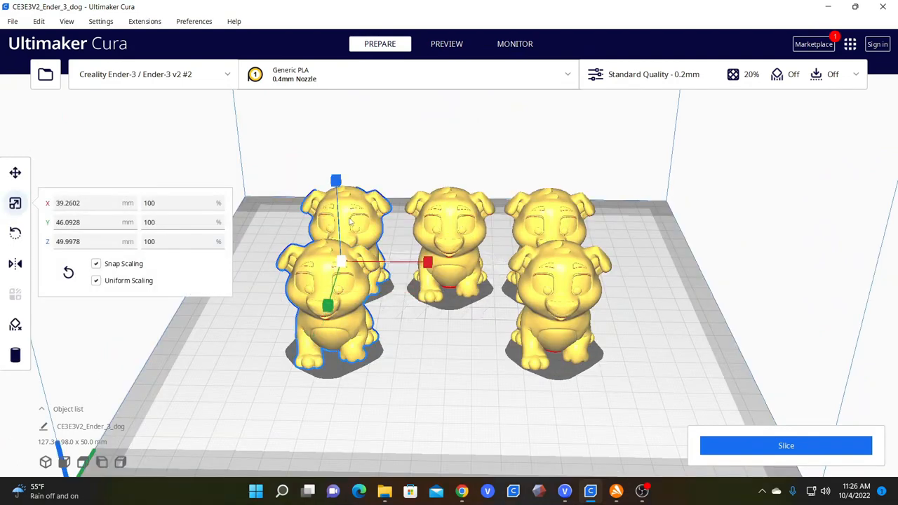
Turn off Snap Scaling, then switch through Move and Rotate back to Scale.
left_click(449, 231)
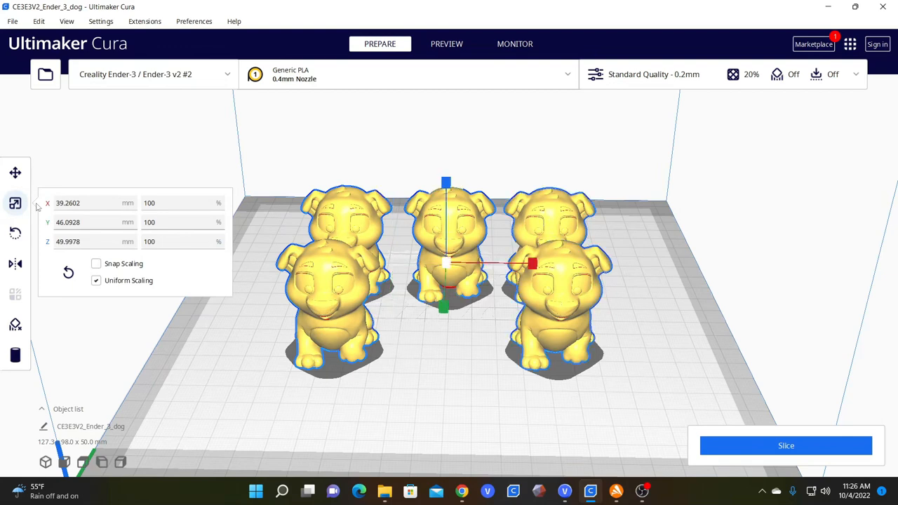
left_click(14, 173)
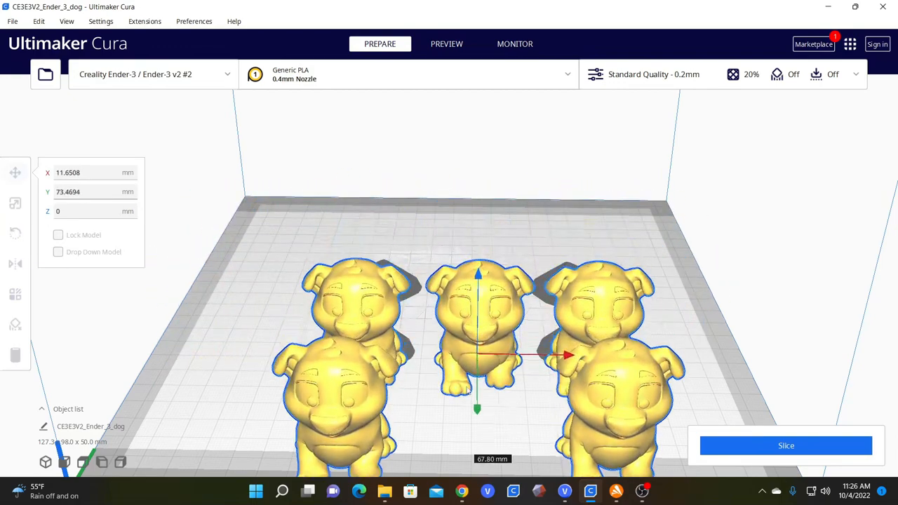
left_click(15, 232)
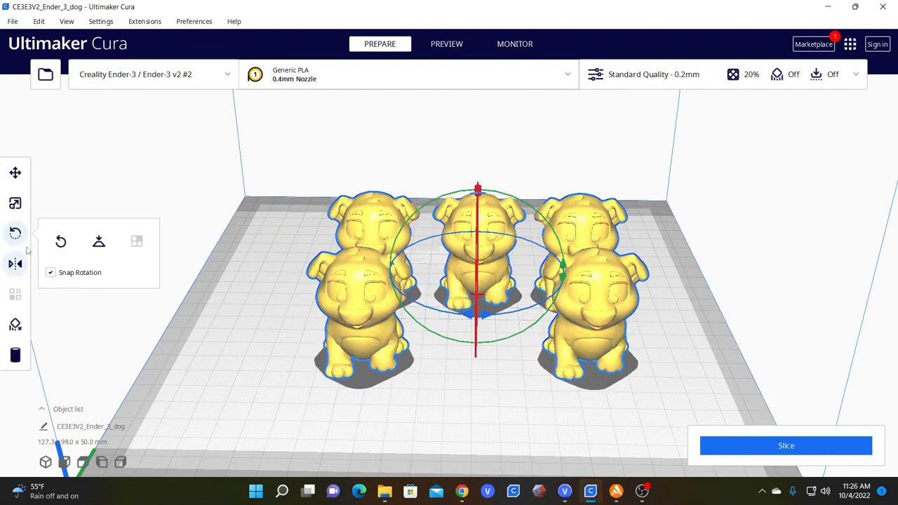
left_click(15, 202)
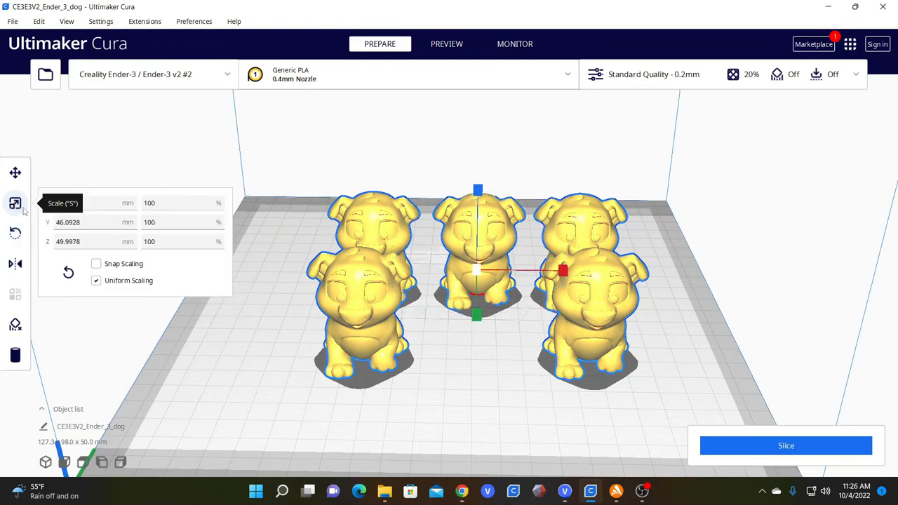